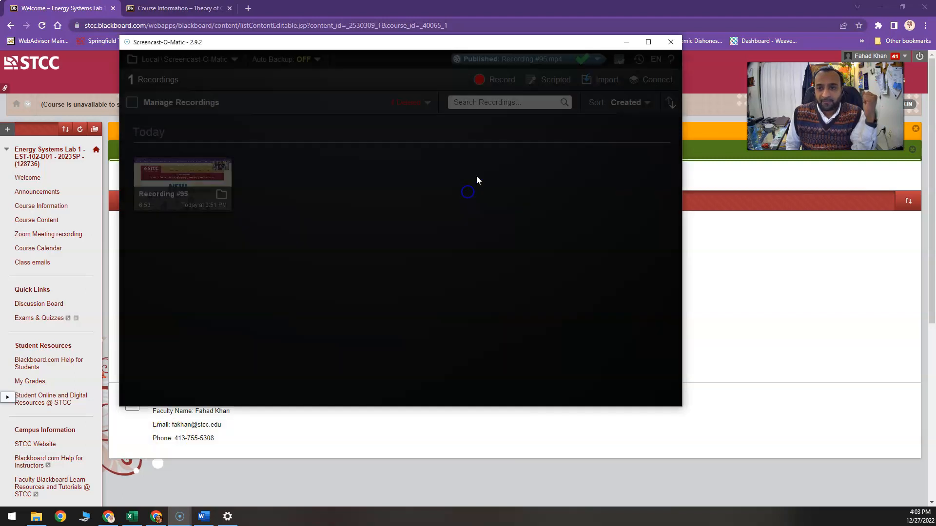
Navigate from the EST-102 Welcome page to Course Information and select the Syllabus Spring 2023 item.
left_click(669, 41)
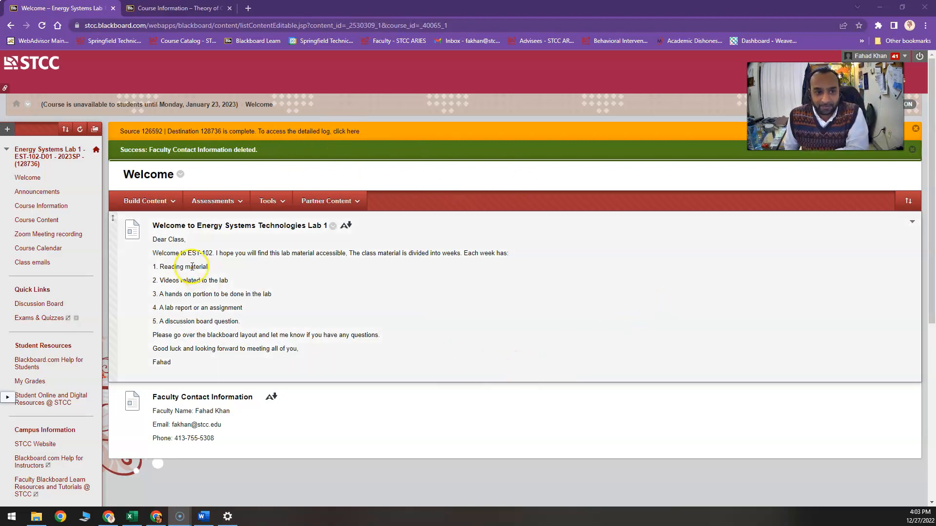
mouse_move(35, 220)
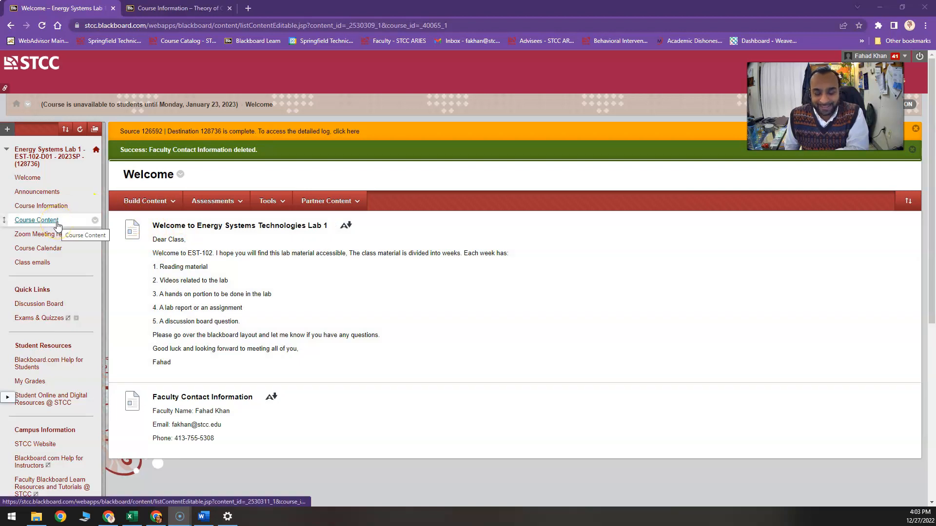
mouse_move(41, 205)
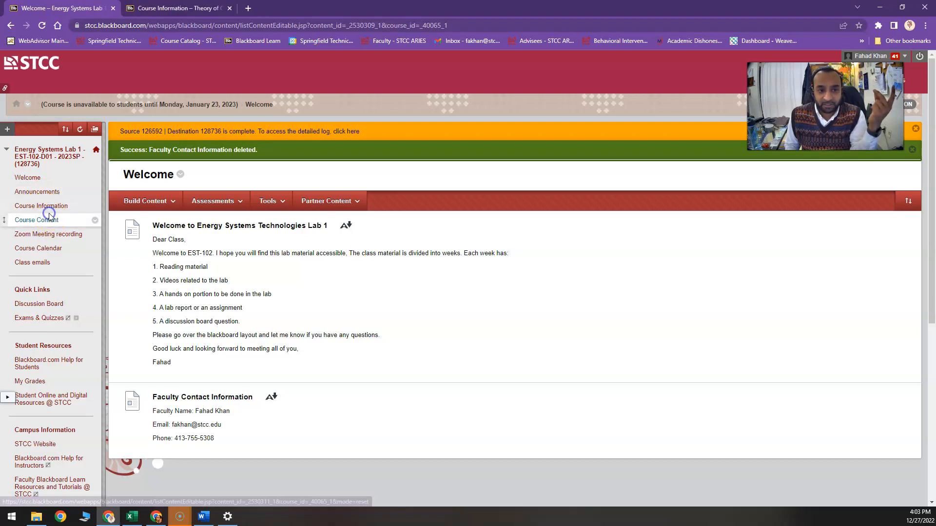
left_click(41, 206)
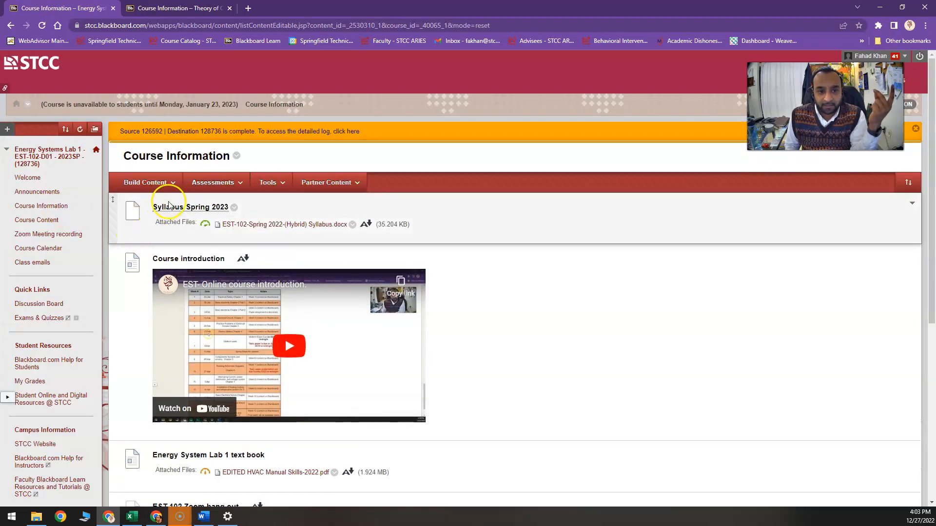
left_click(190, 206)
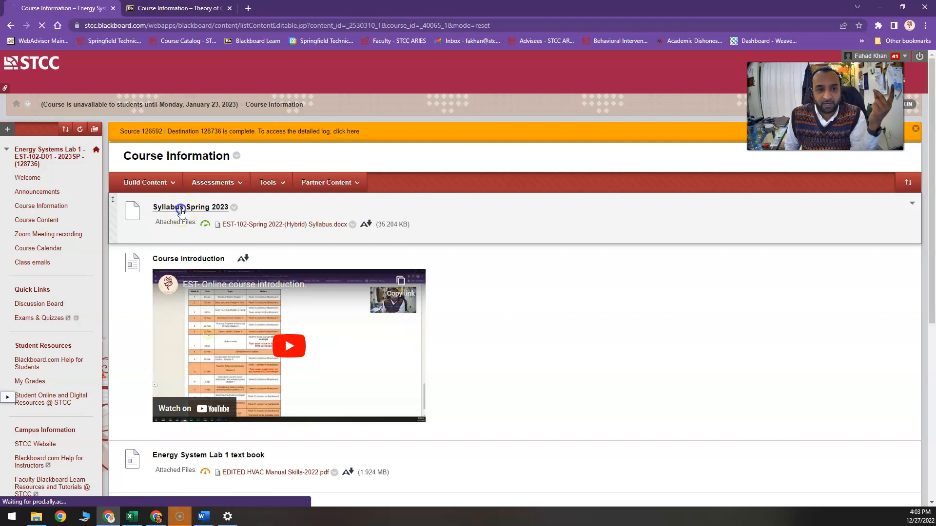
Review the Syllabus Spring 2023 page in the editor, selecting the lab section schedule lines.
left_click(191, 207)
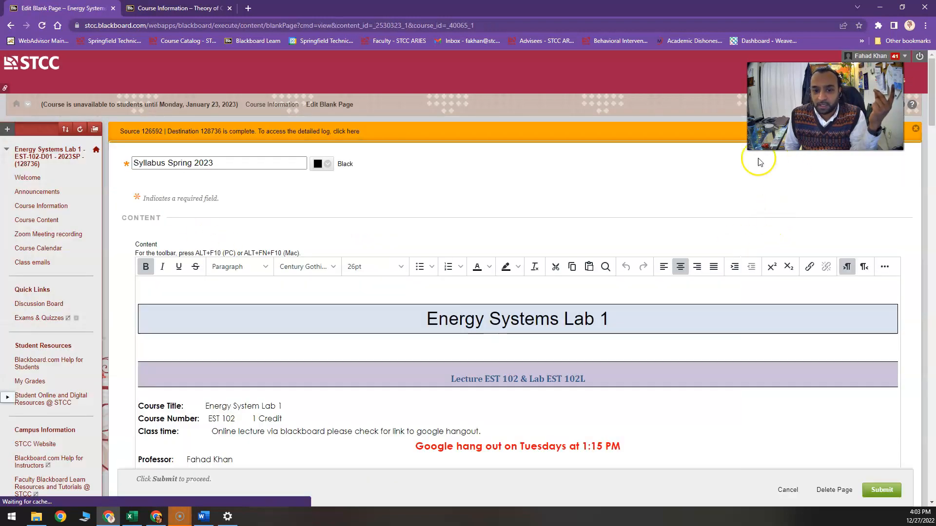
scroll("down", 3)
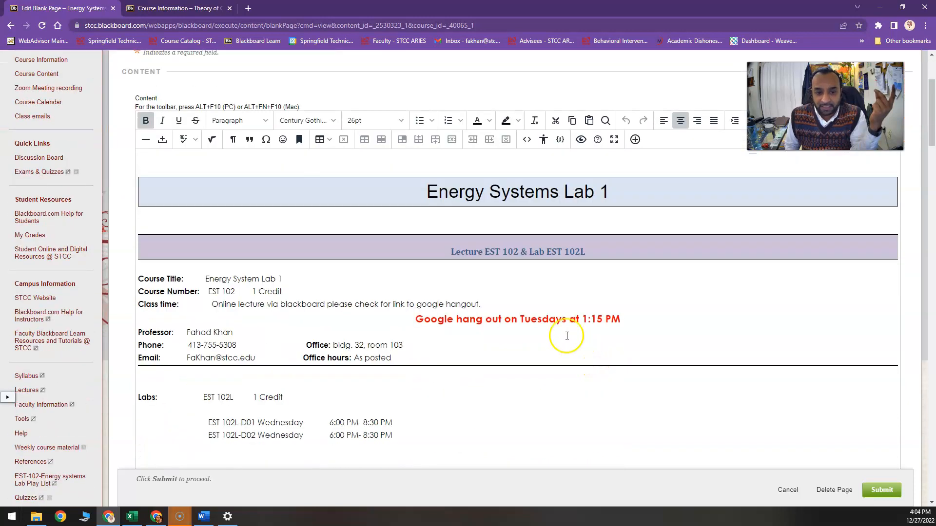
mouse_move(587, 335)
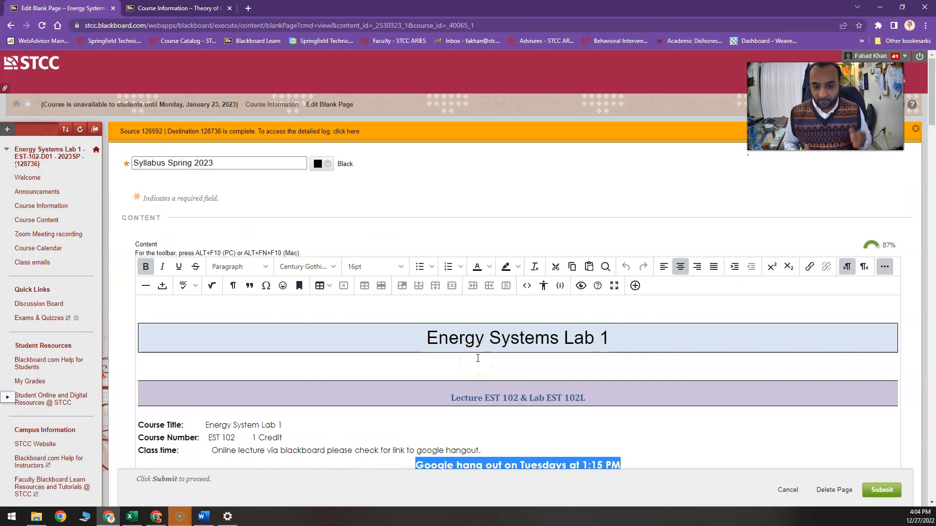
mouse_move(492, 303)
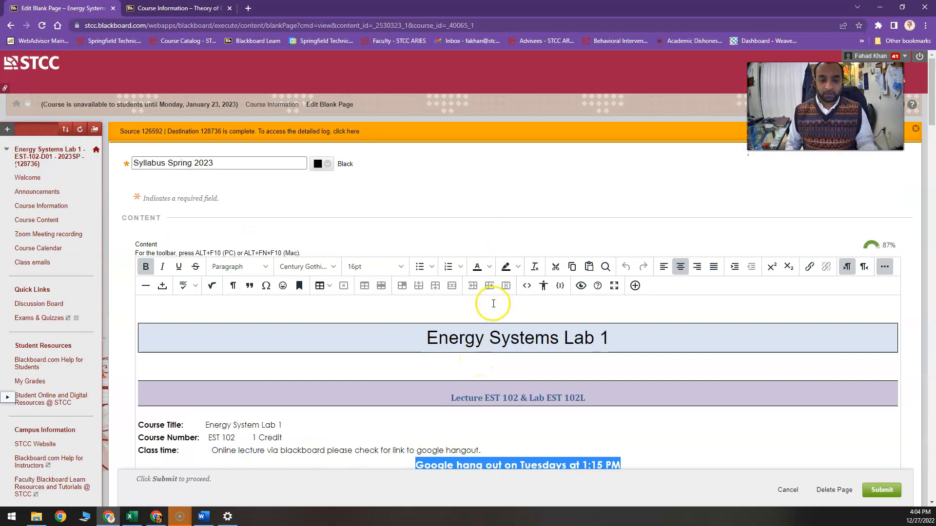
scroll("down", 3)
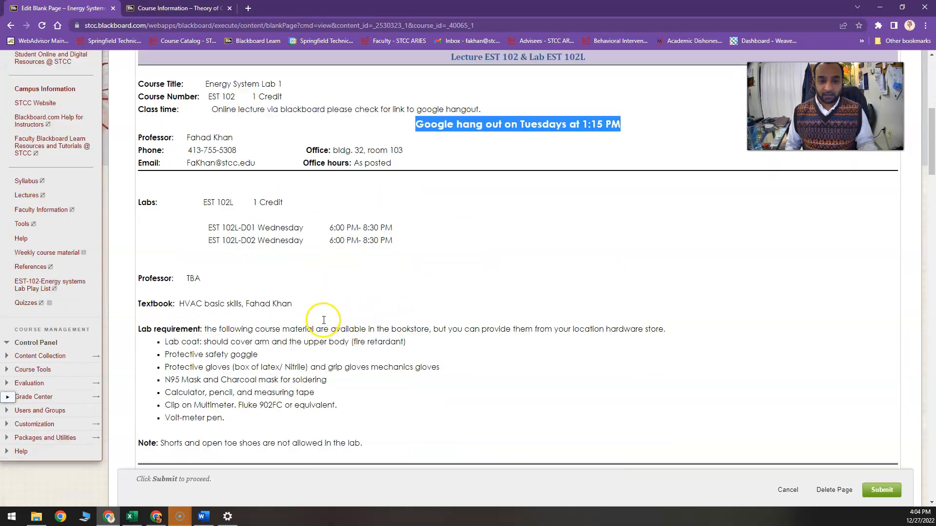
mouse_move(215, 233)
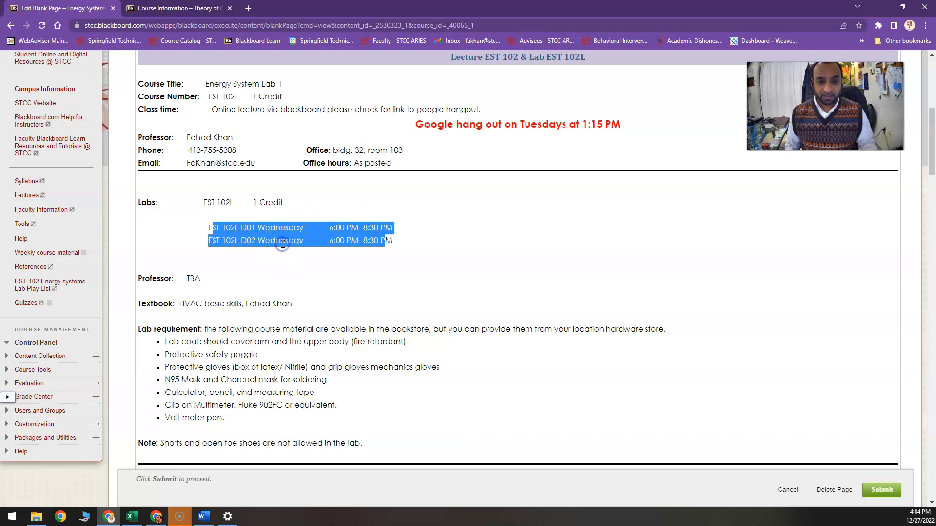
double_click(281, 240)
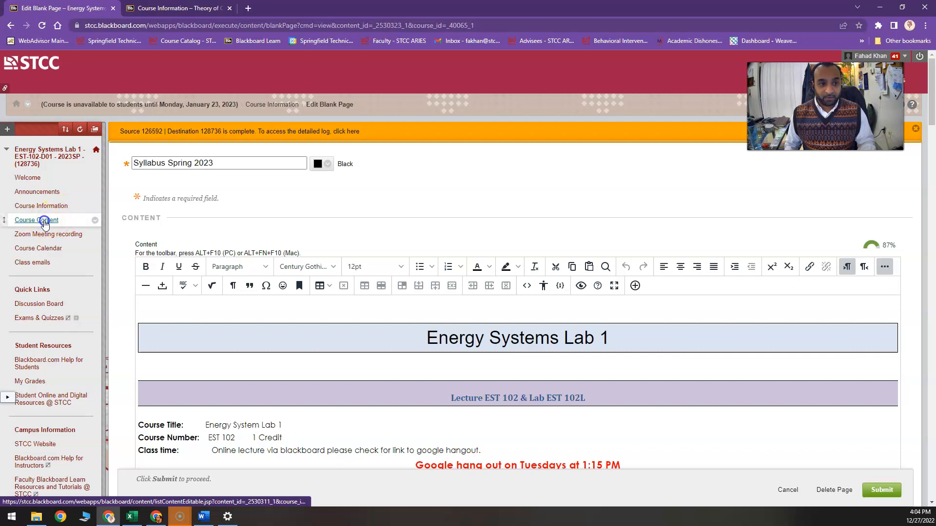
From Course Content, browse the Week 1: Shop safety folder's welcome, reading, assignment, video and discussion items.
left_click(36, 220)
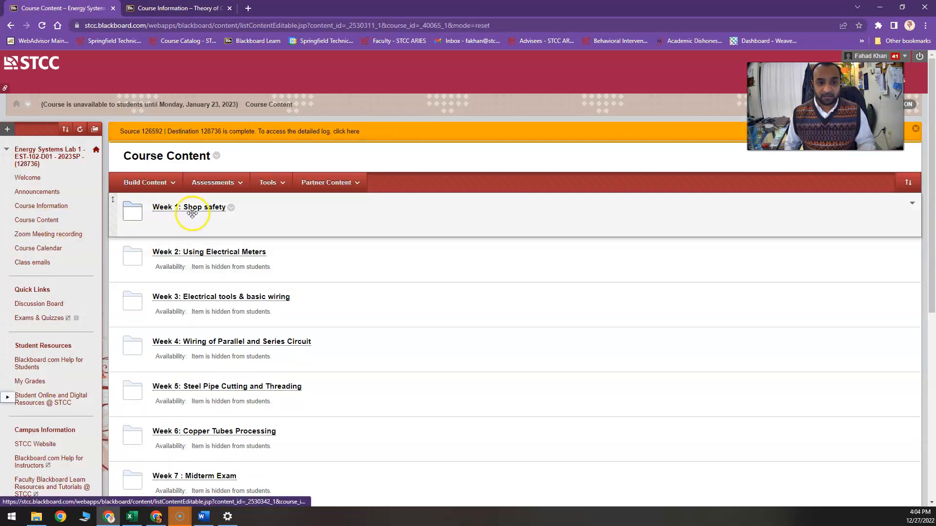
left_click(189, 207)
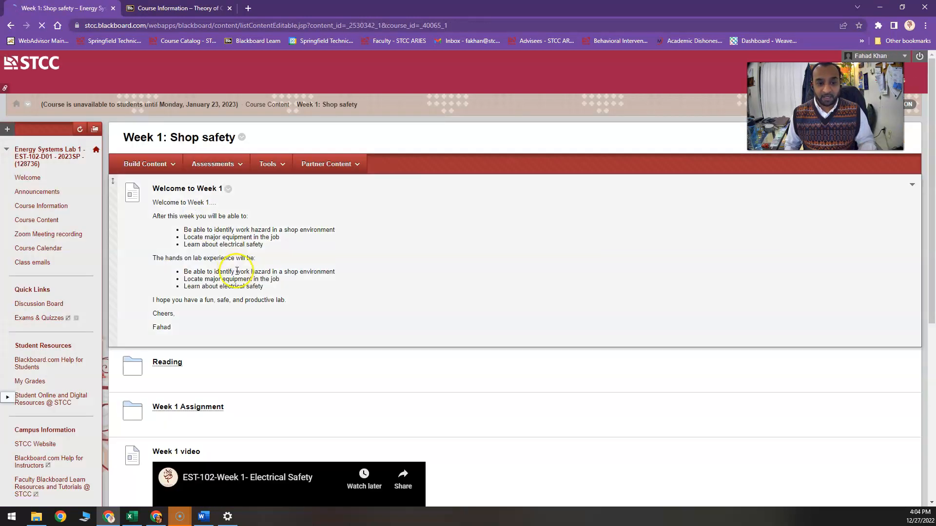
scroll("down", 3)
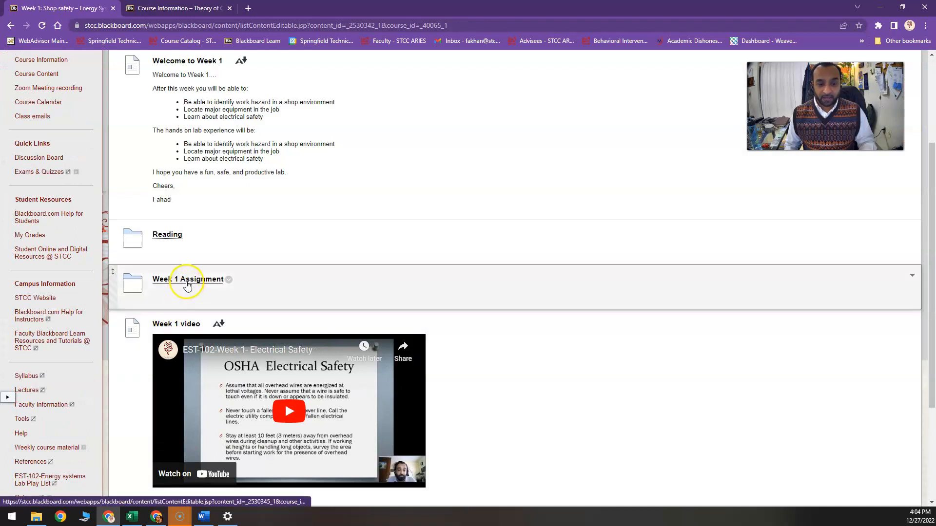
scroll("down", 3)
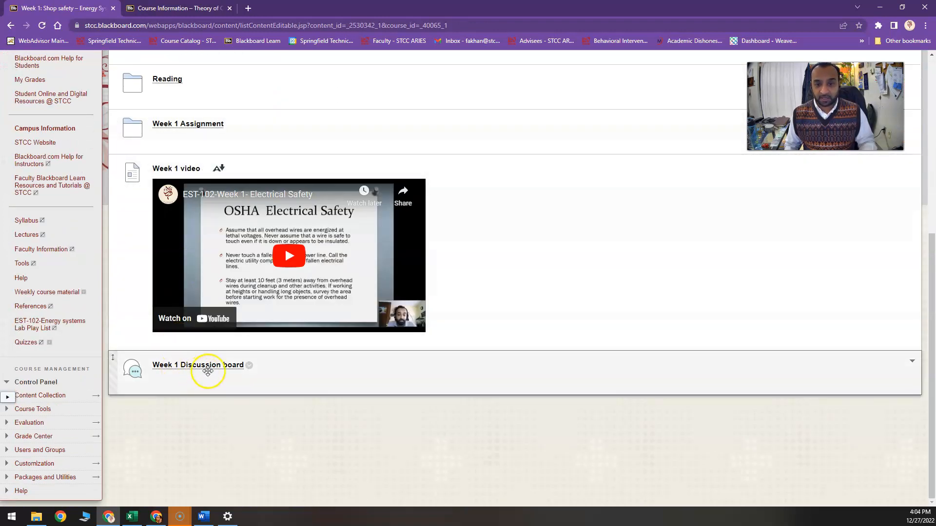
scroll("up", 3)
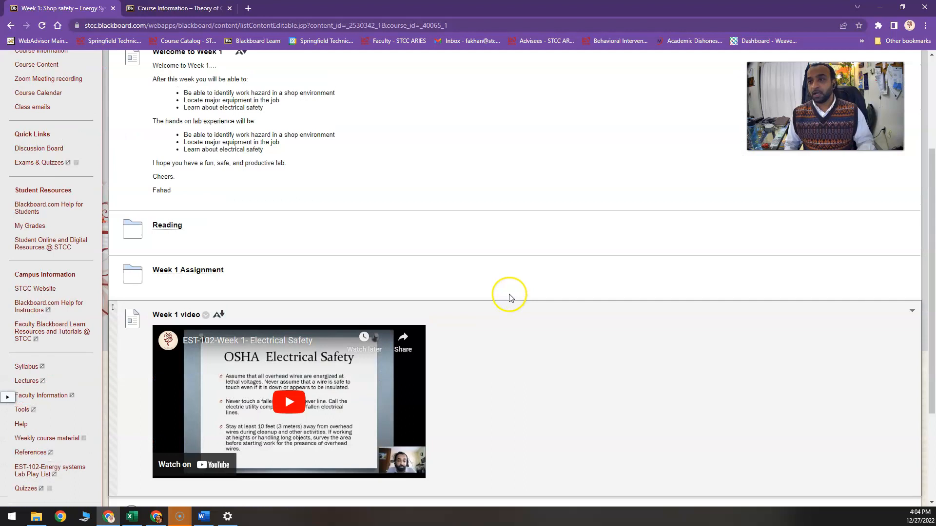
mouse_move(654, 257)
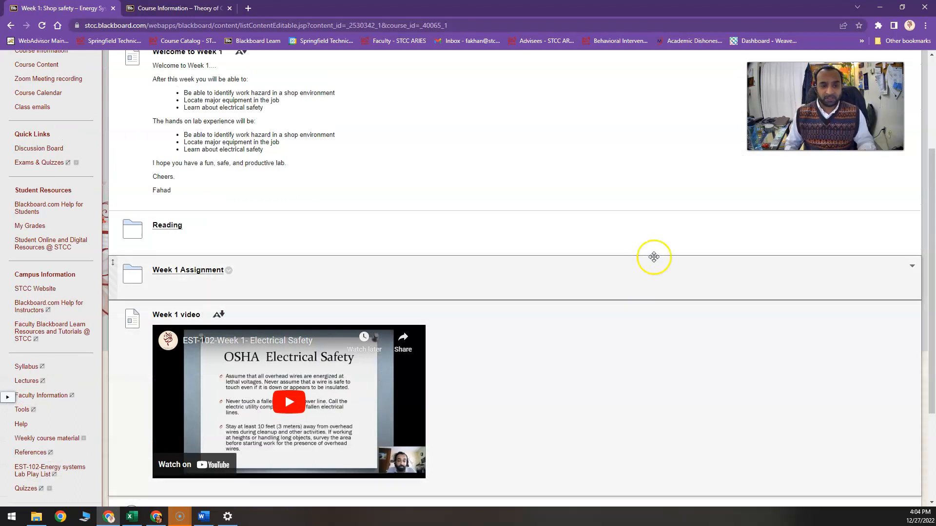
mouse_move(21, 504)
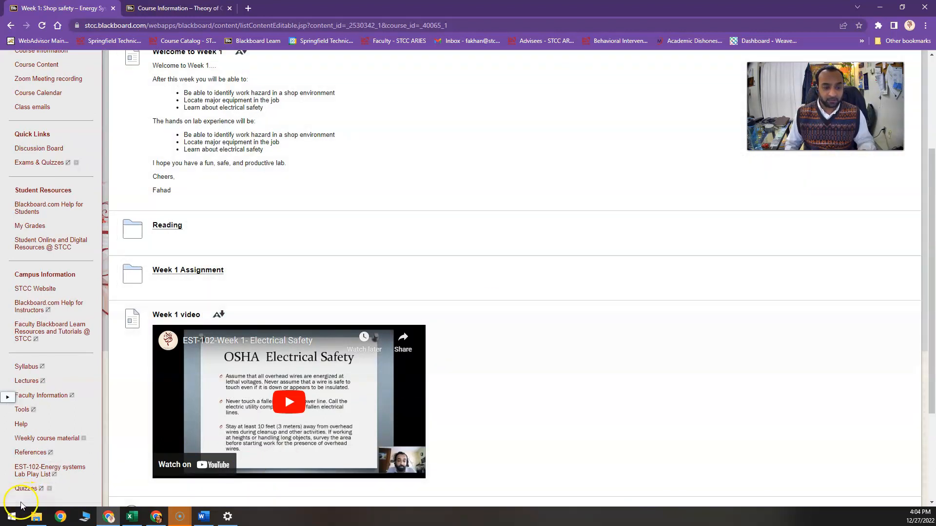